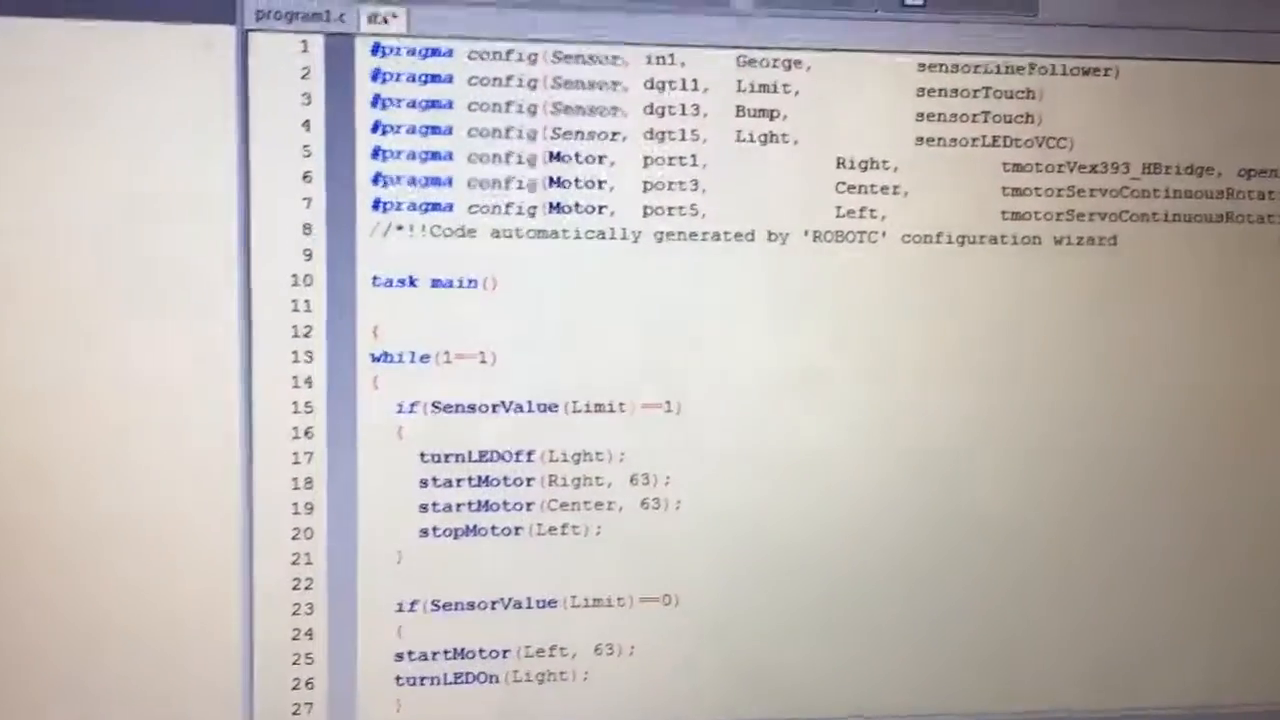
pyautogui.scroll(-3)
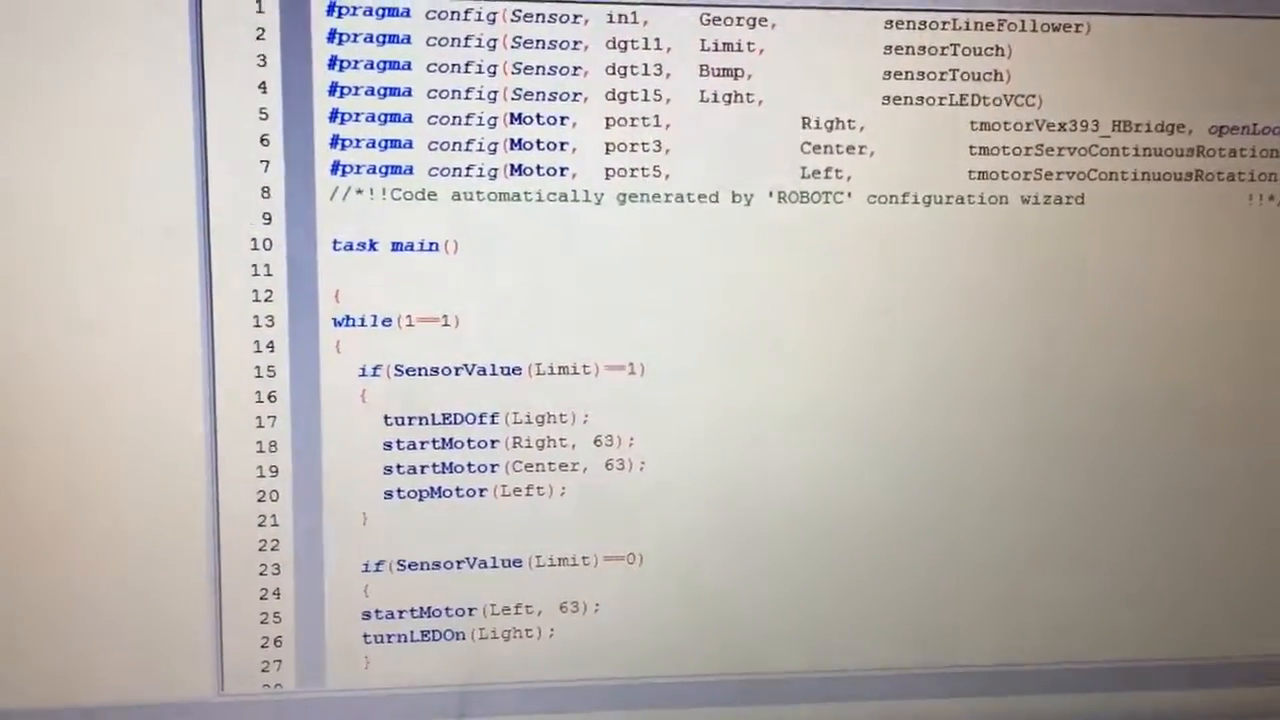
pyautogui.scroll(-3)
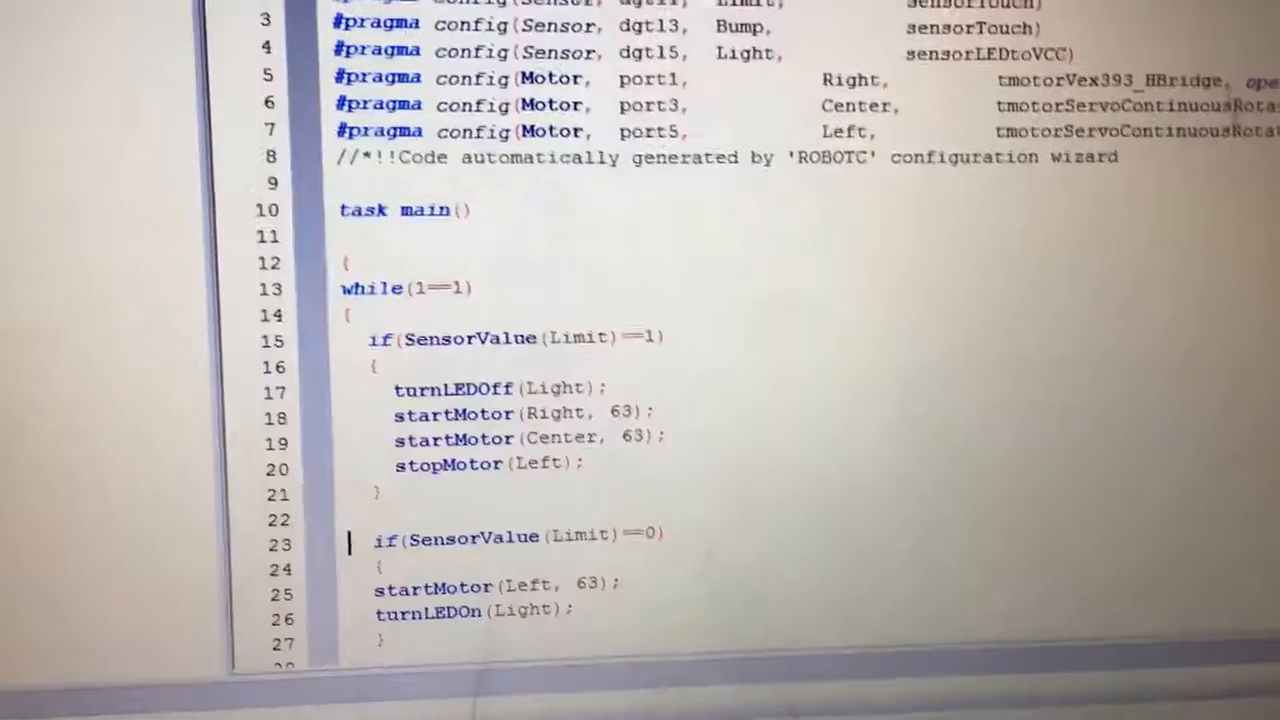